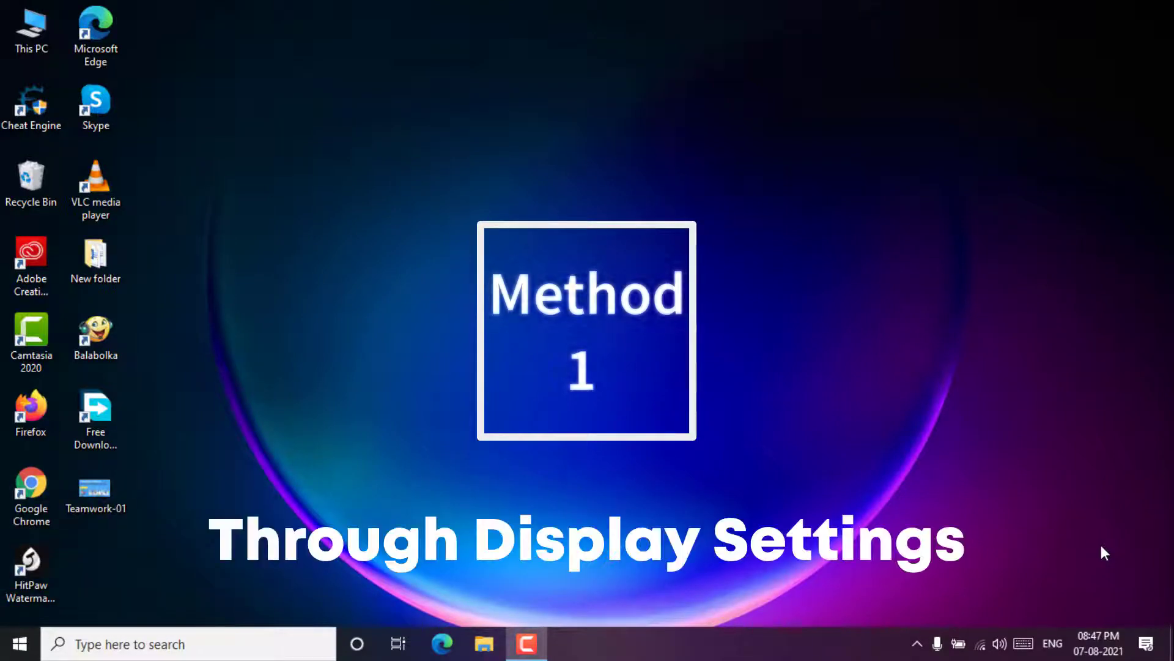
pyautogui.moveTo(725, 311)
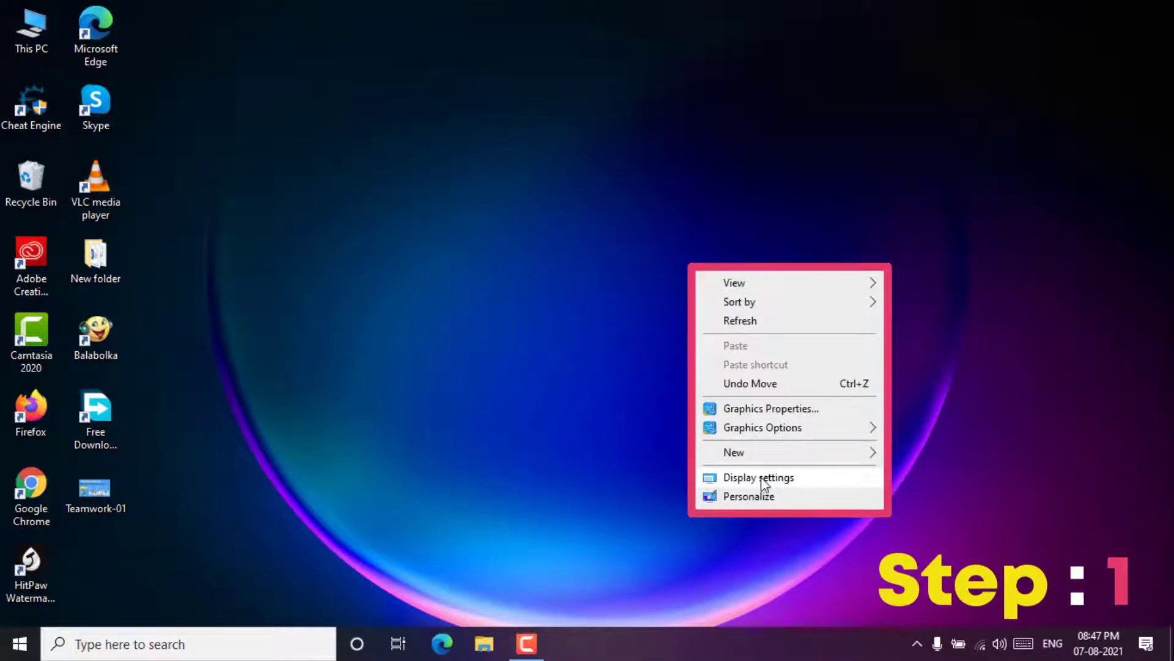
# Open Display settings from the desktop context menu.
pyautogui.click(758, 477)
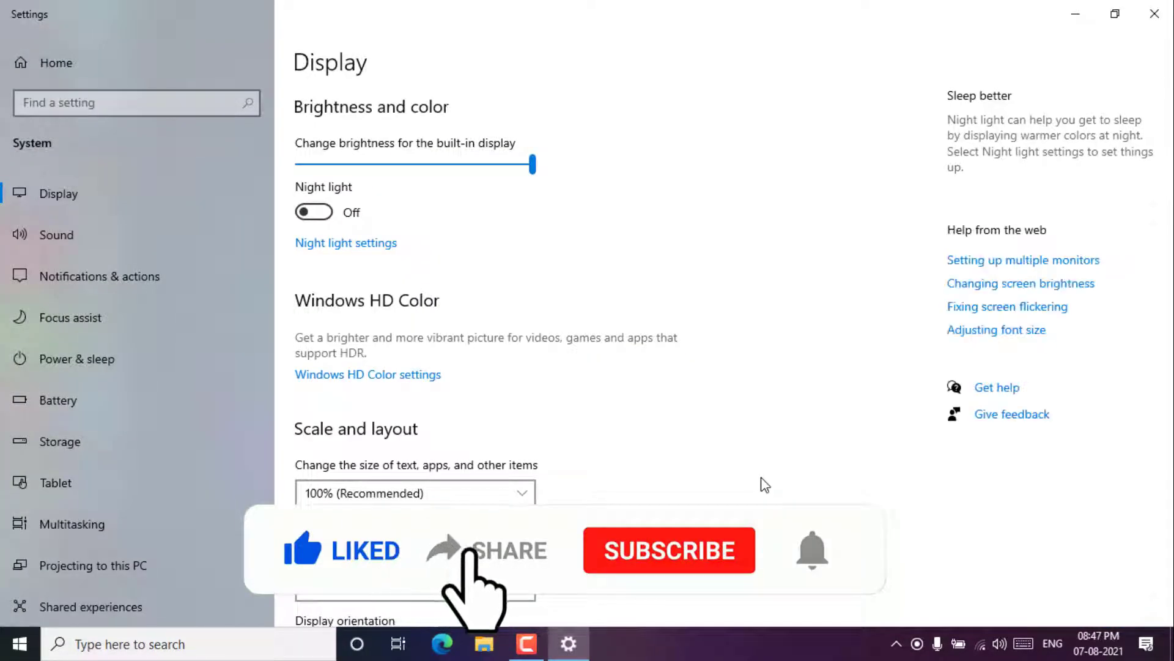
# Go to Advanced display settings showing the internal display's 59.987 Hz details.
pyautogui.click(669, 551)
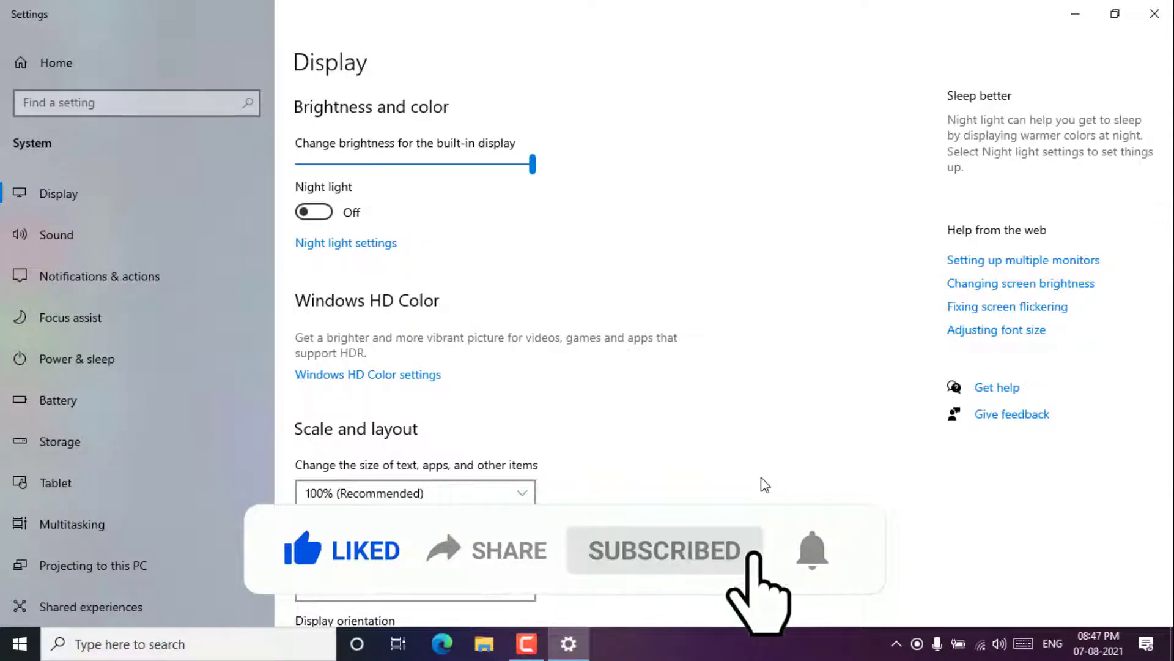
pyautogui.scroll(-3)
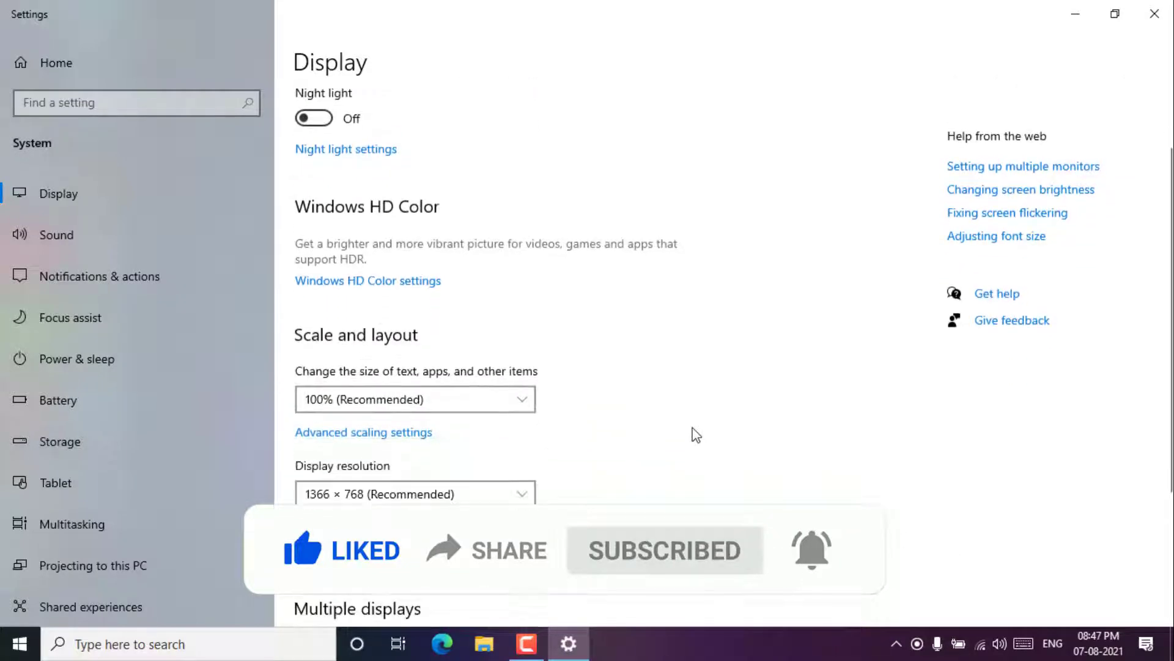
pyautogui.scroll(-3)
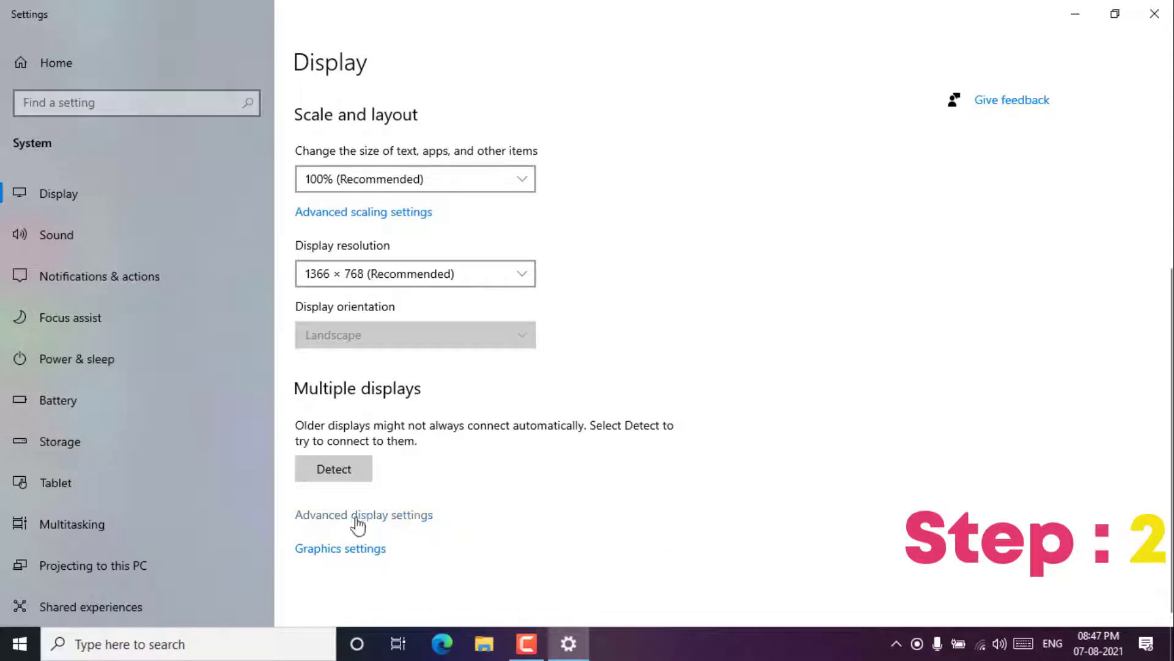
pyautogui.moveTo(394, 528)
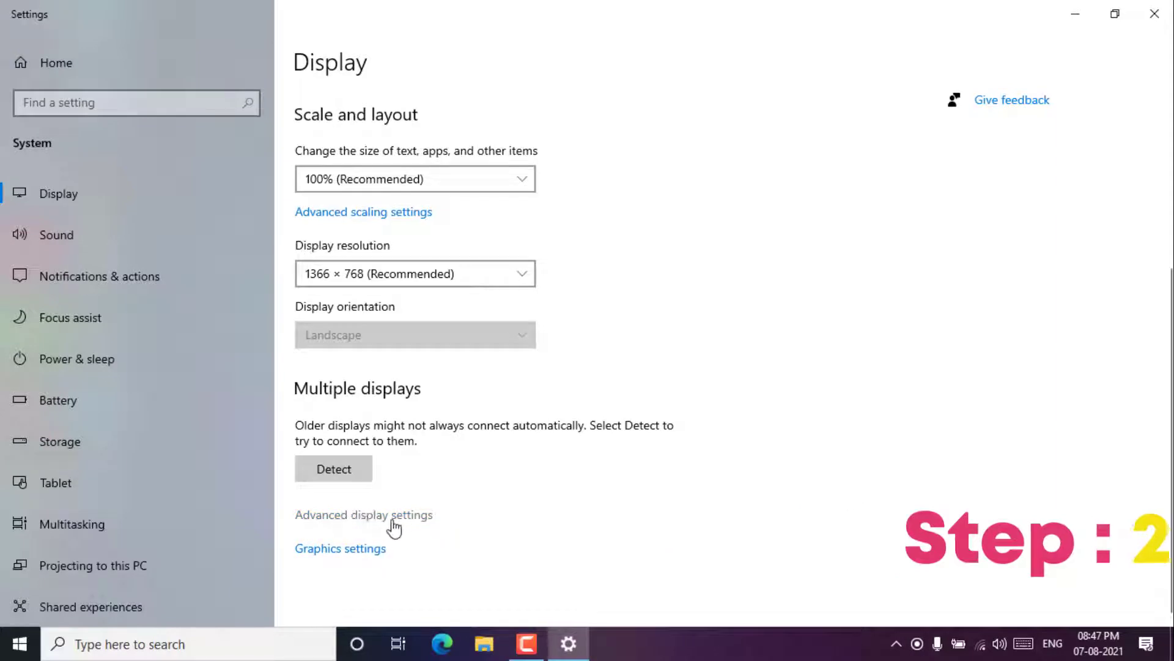
pyautogui.click(365, 515)
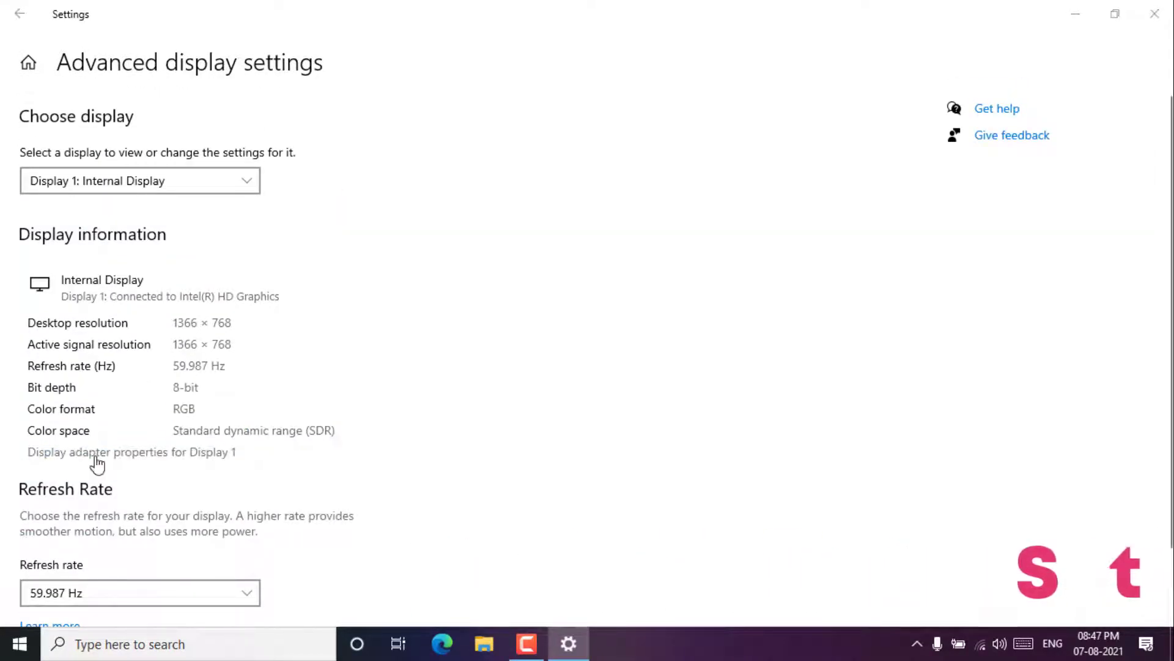
# View Display 1's Intel HD Graphics adapter properties, then close them and Settings.
pyautogui.click(98, 453)
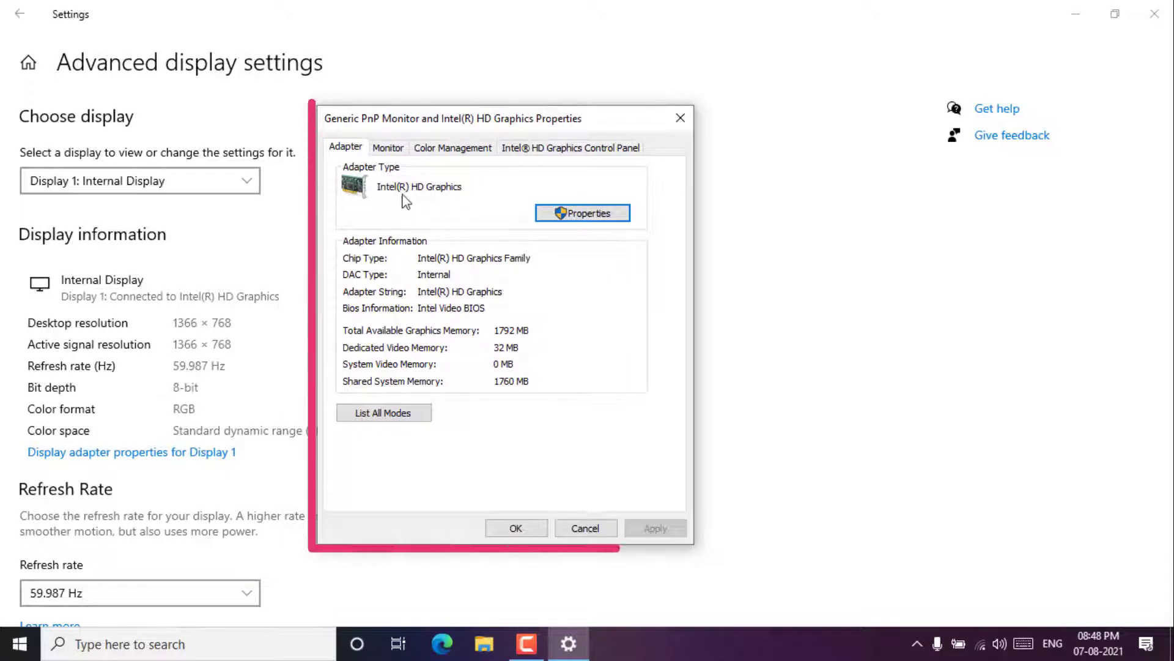
pyautogui.click(585, 528)
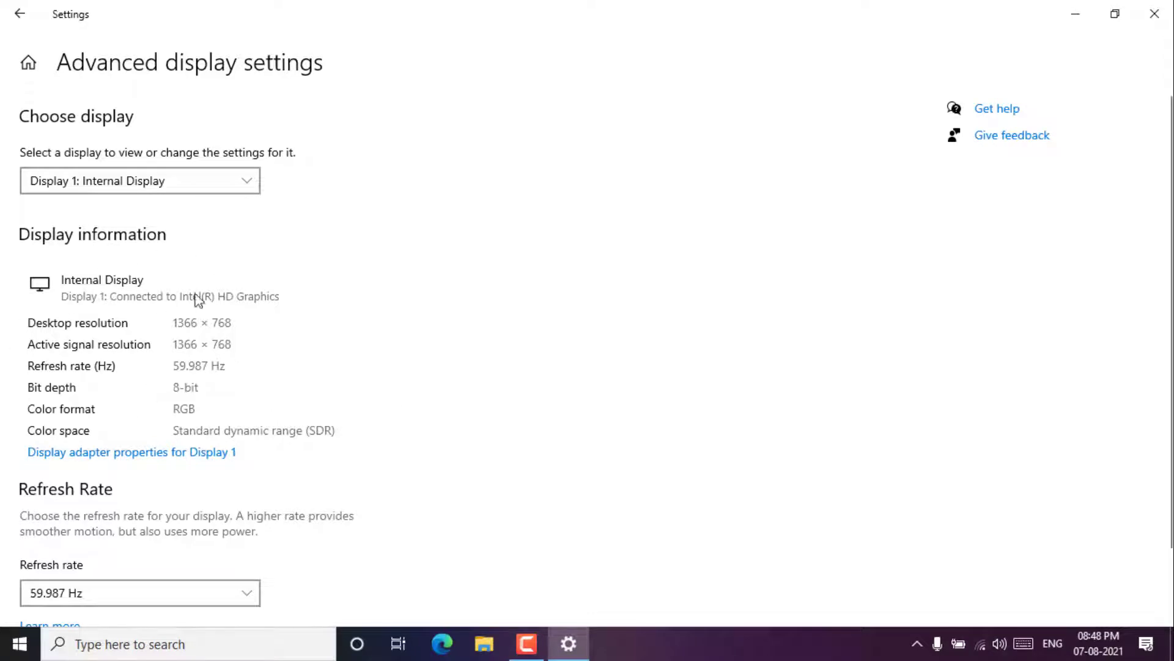
pyautogui.click(1154, 14)
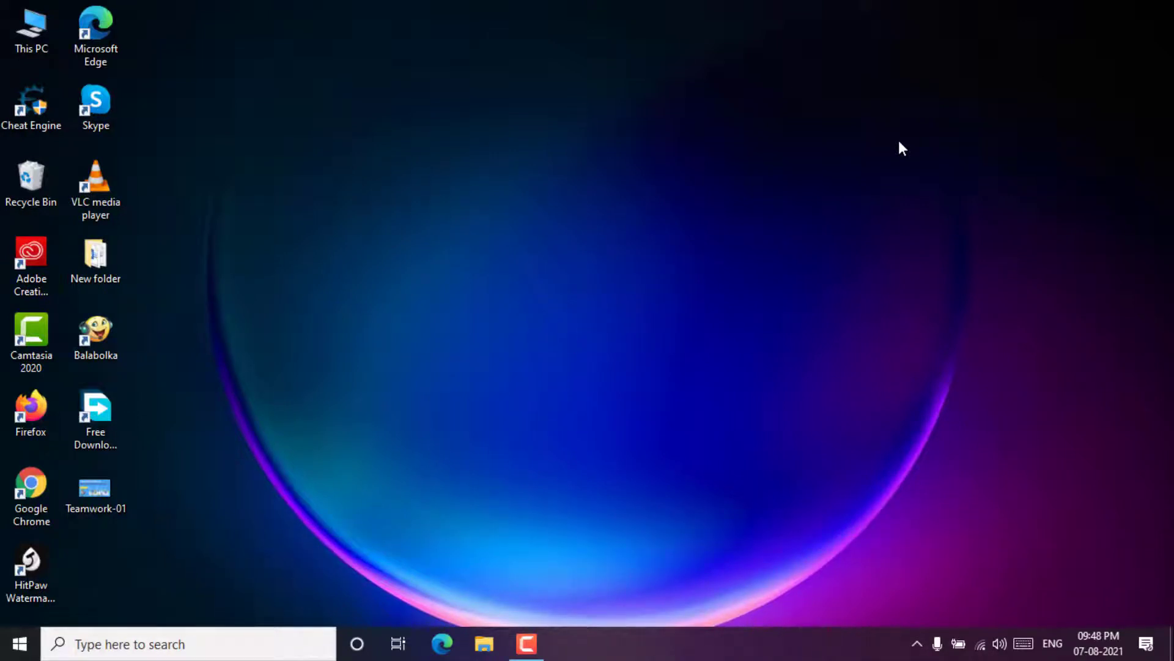
pyautogui.moveTo(625, 269)
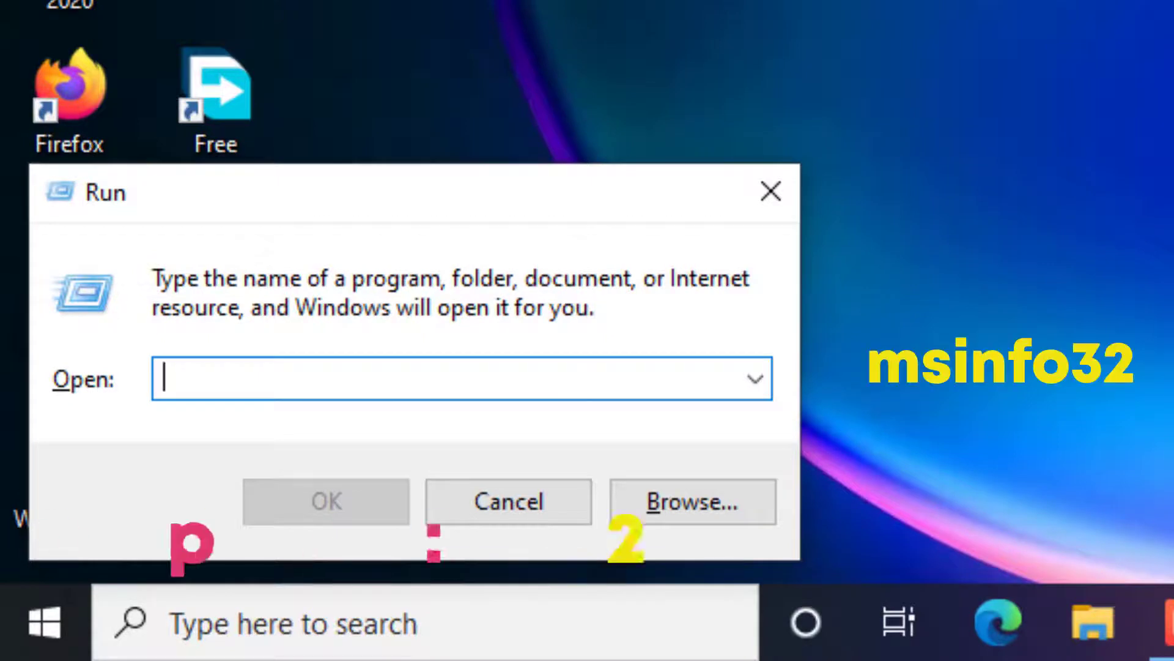
# Run msinfo32 to launch System Information with the System Summary.
pyautogui.write('msin')
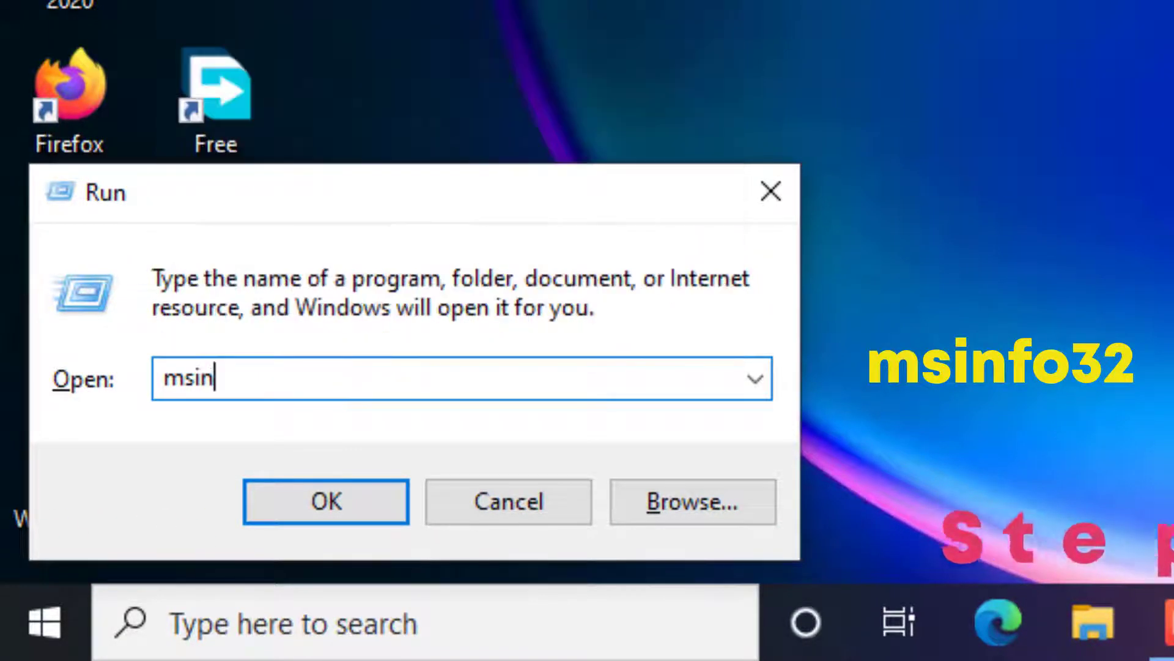
pyautogui.write('fo')
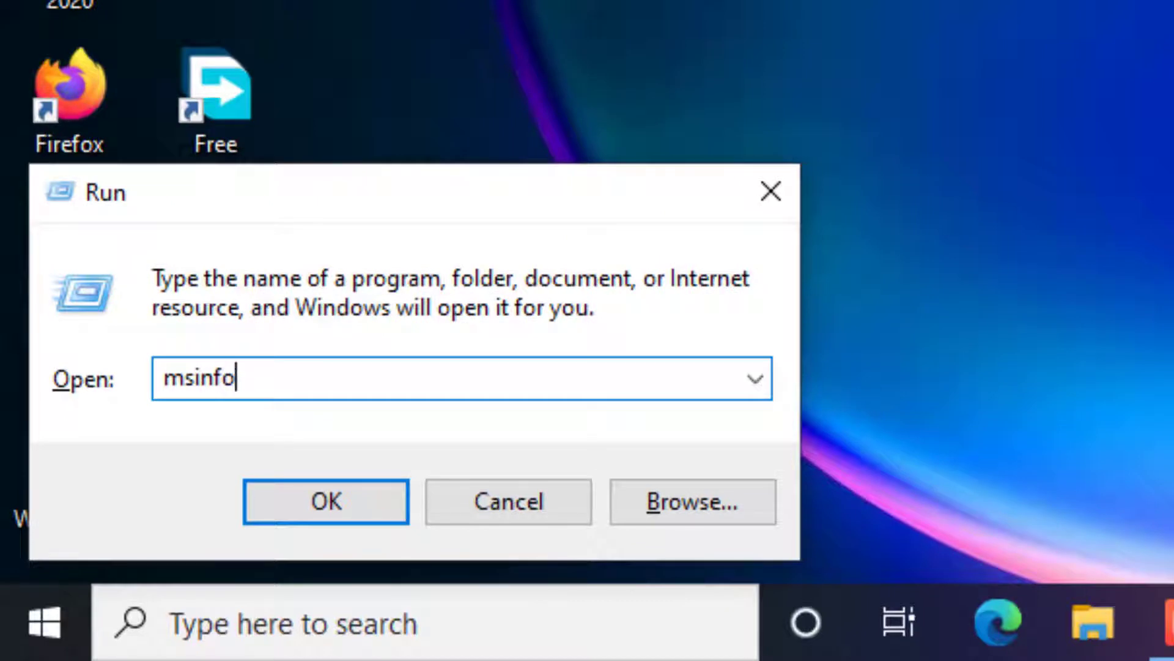
pyautogui.write('32')
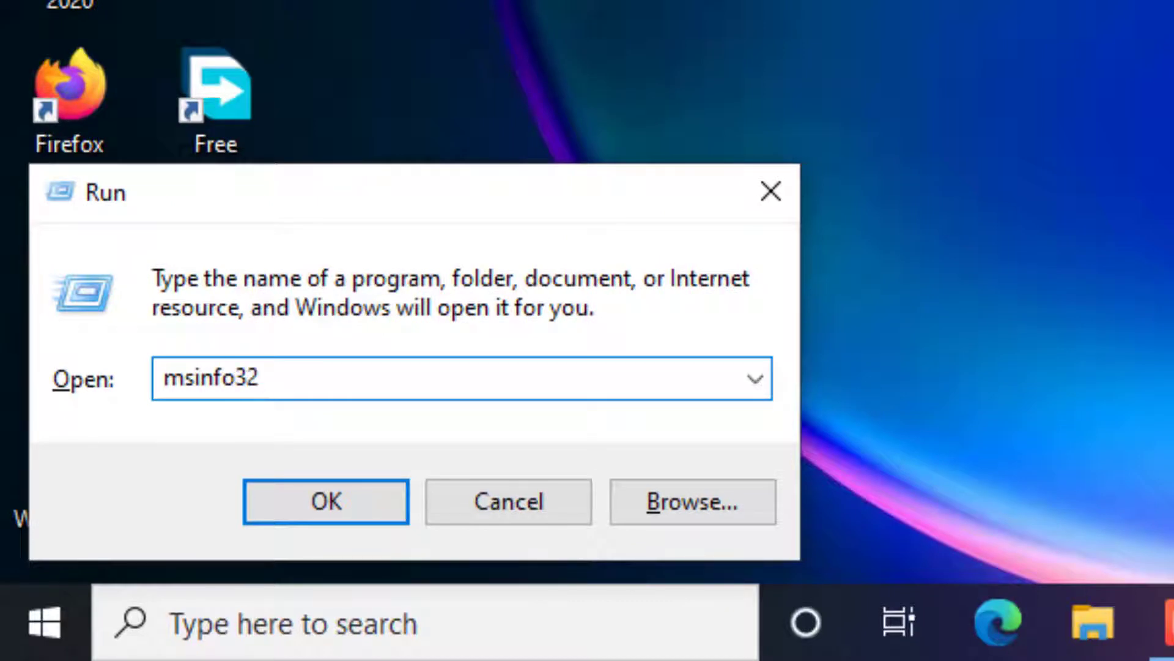
pyautogui.moveTo(282, 425)
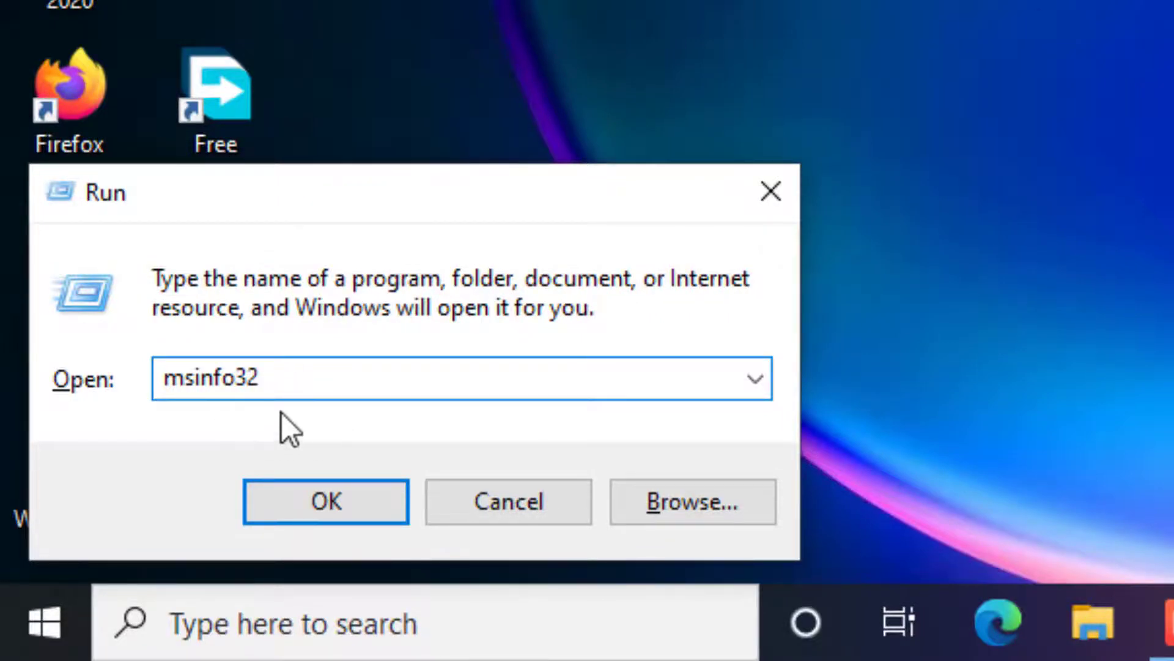
pyautogui.click(325, 500)
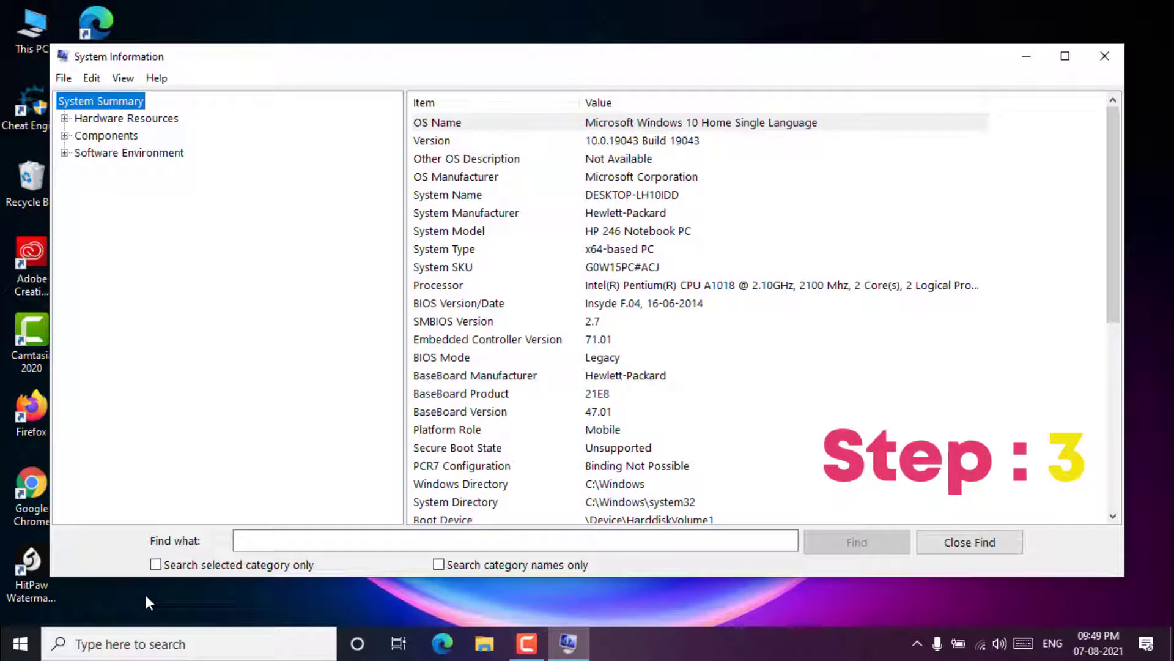
pyautogui.moveTo(402, 580)
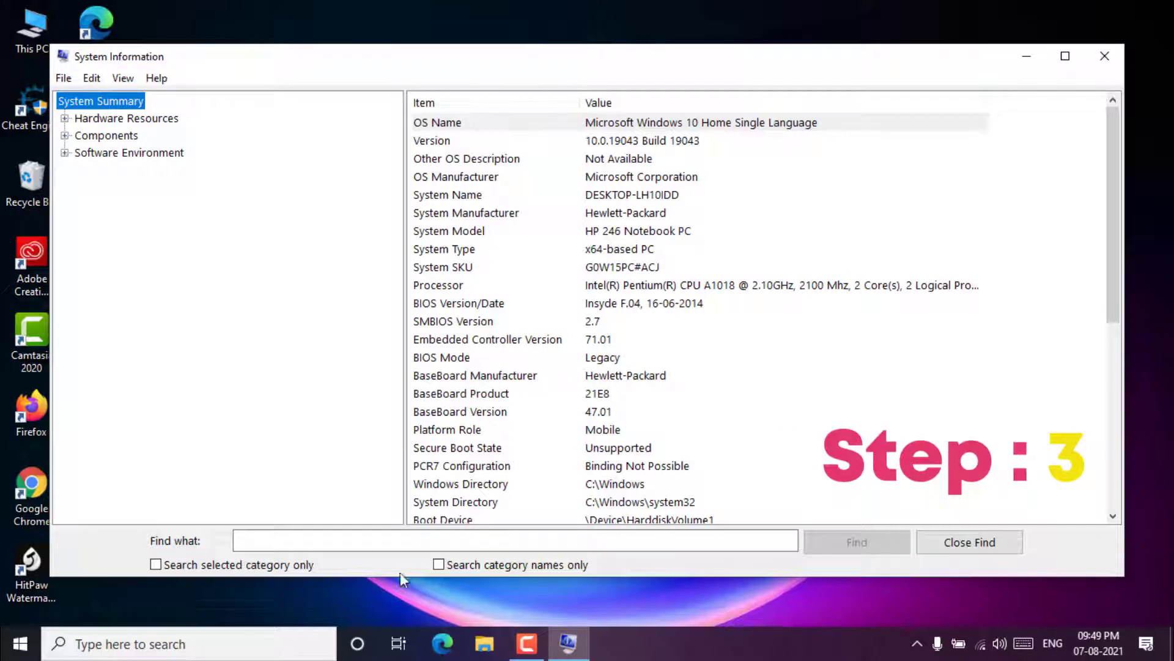
# View Components > Display details for Intel HD Graphics, then close System Information.
pyautogui.click(67, 135)
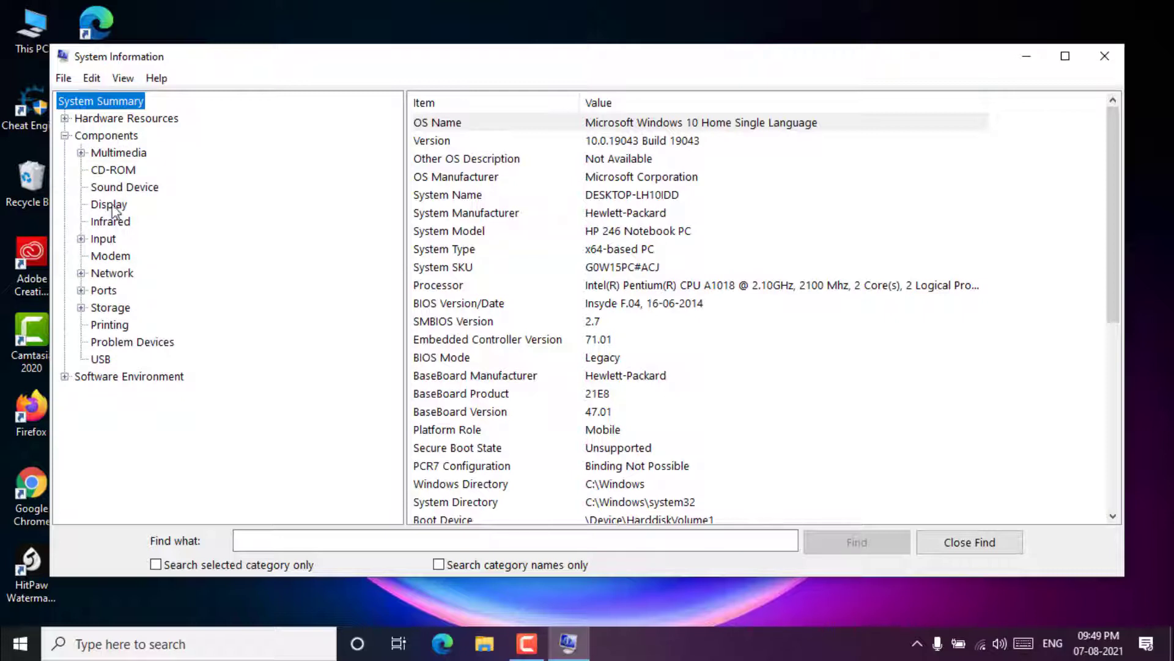
pyautogui.click(108, 204)
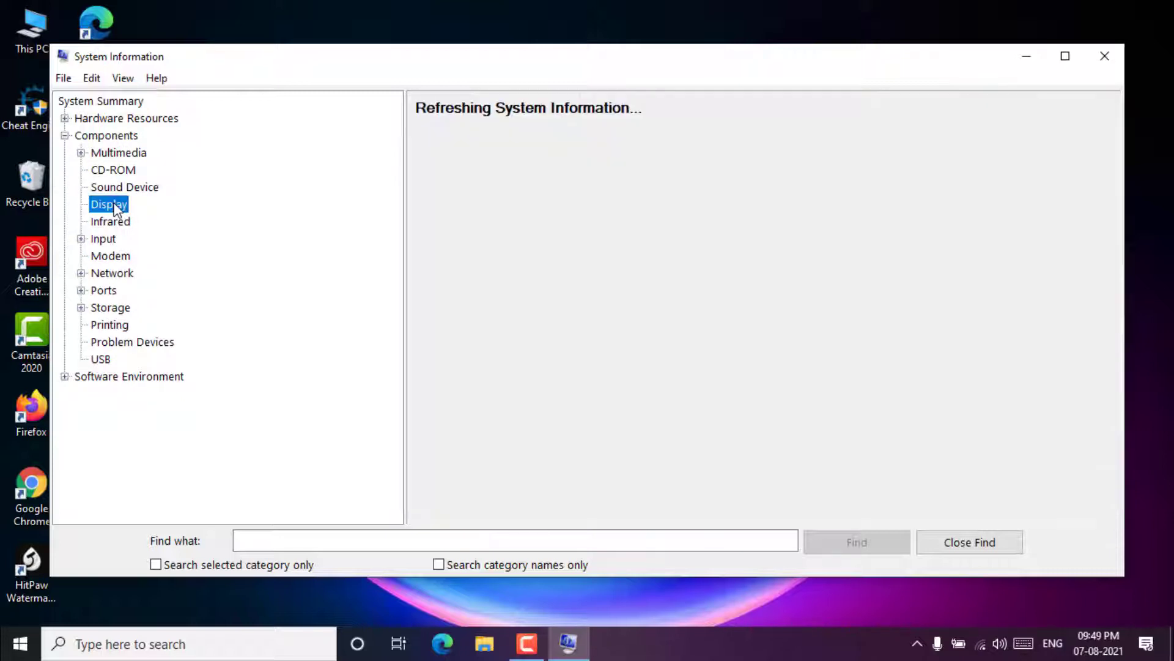
pyautogui.click(108, 203)
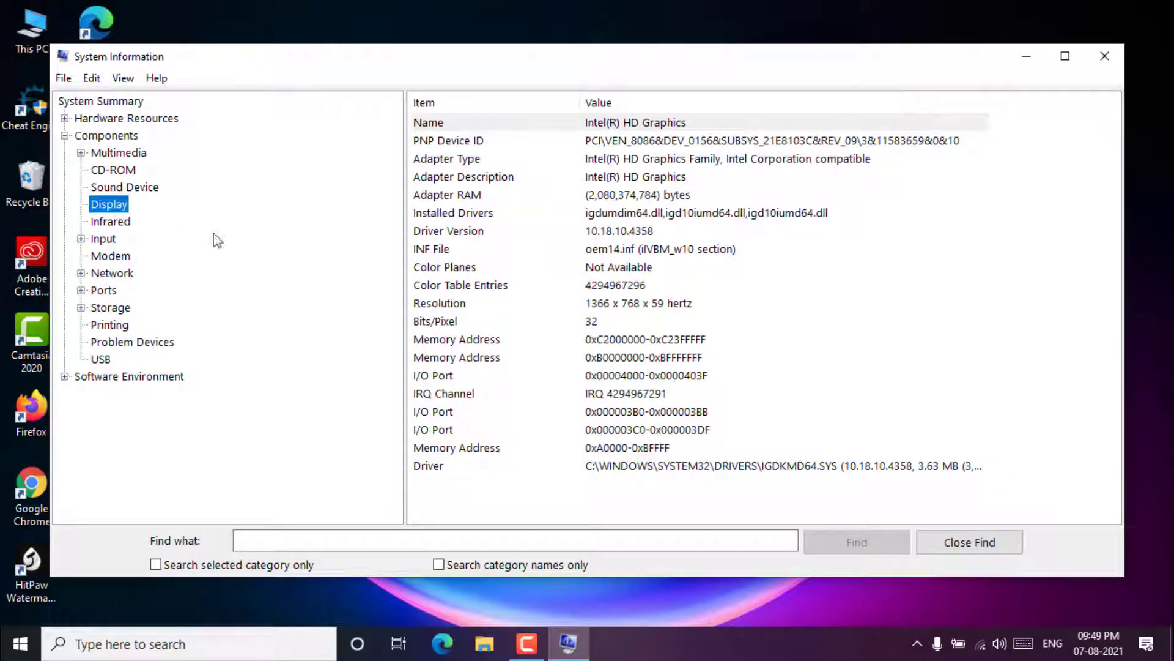
pyautogui.moveTo(580, 218)
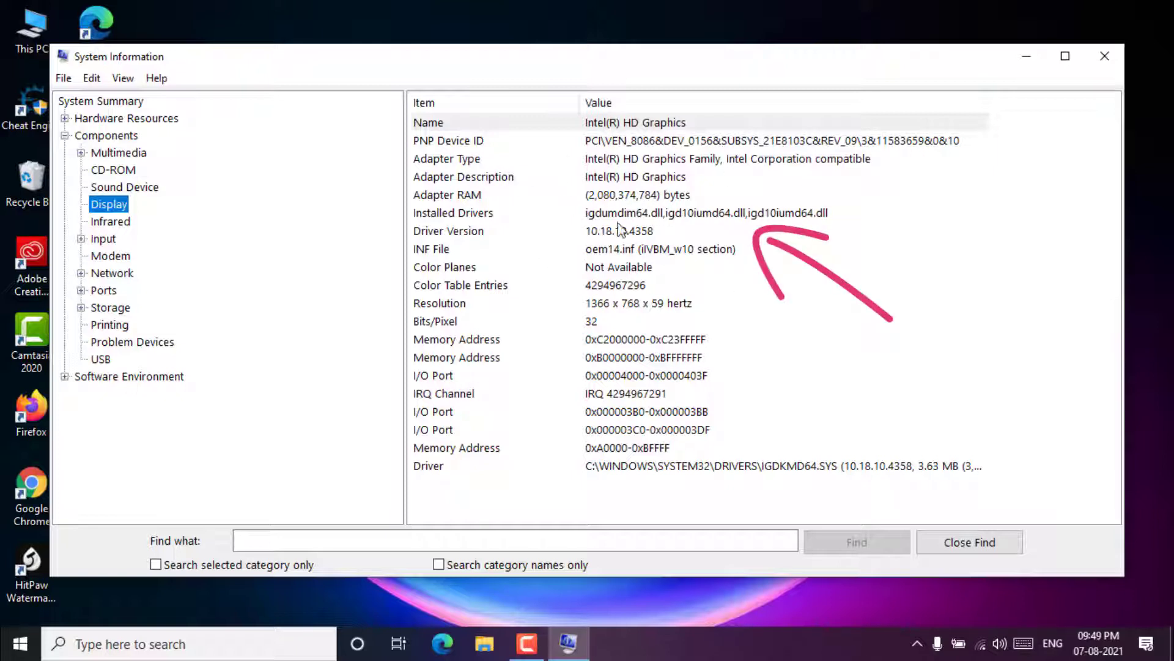
pyautogui.moveTo(780, 493)
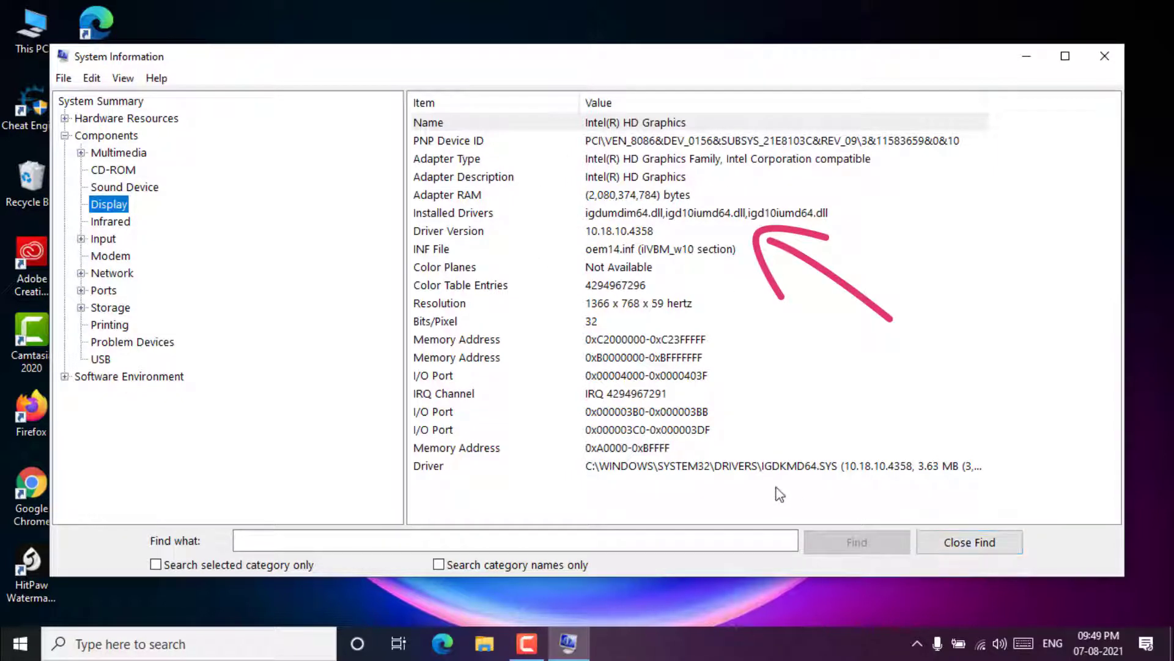
pyautogui.moveTo(1104, 58)
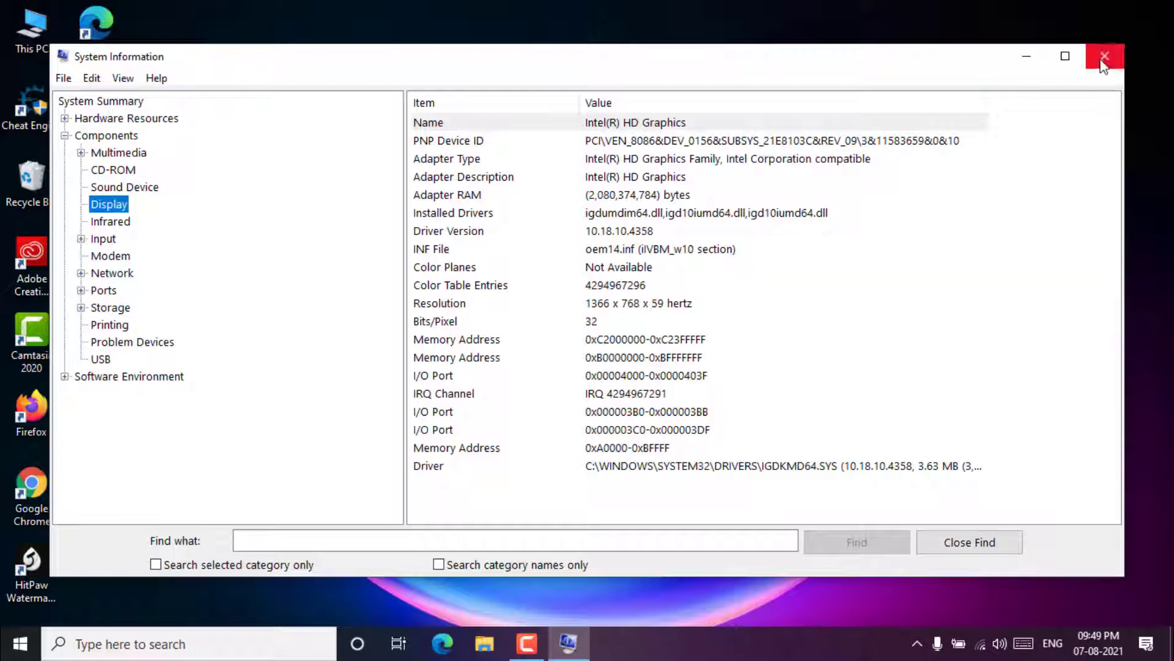
pyautogui.click(1104, 56)
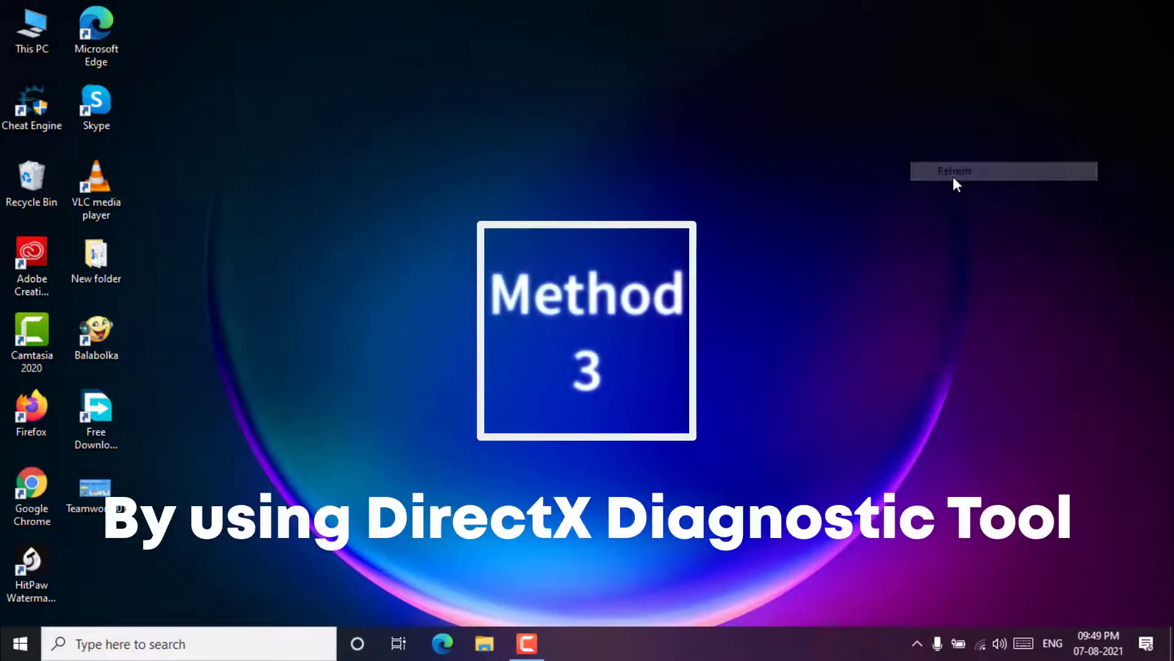
# Open the Run dialog from the taskbar search Recent list.
pyautogui.click(955, 171)
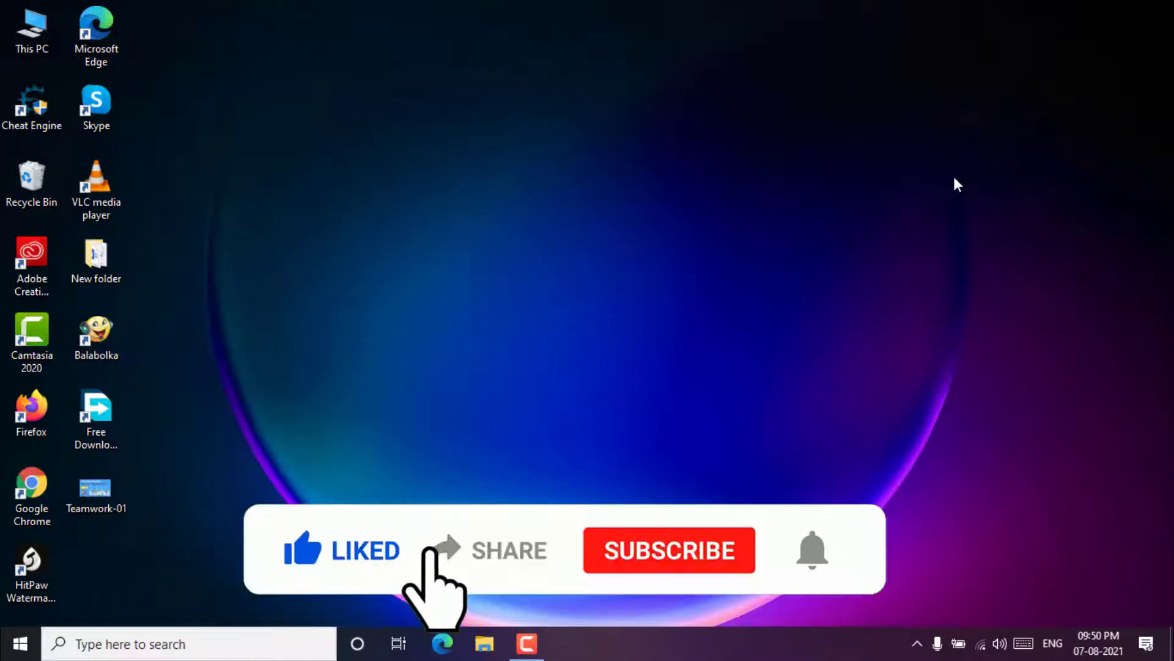
pyautogui.click(669, 551)
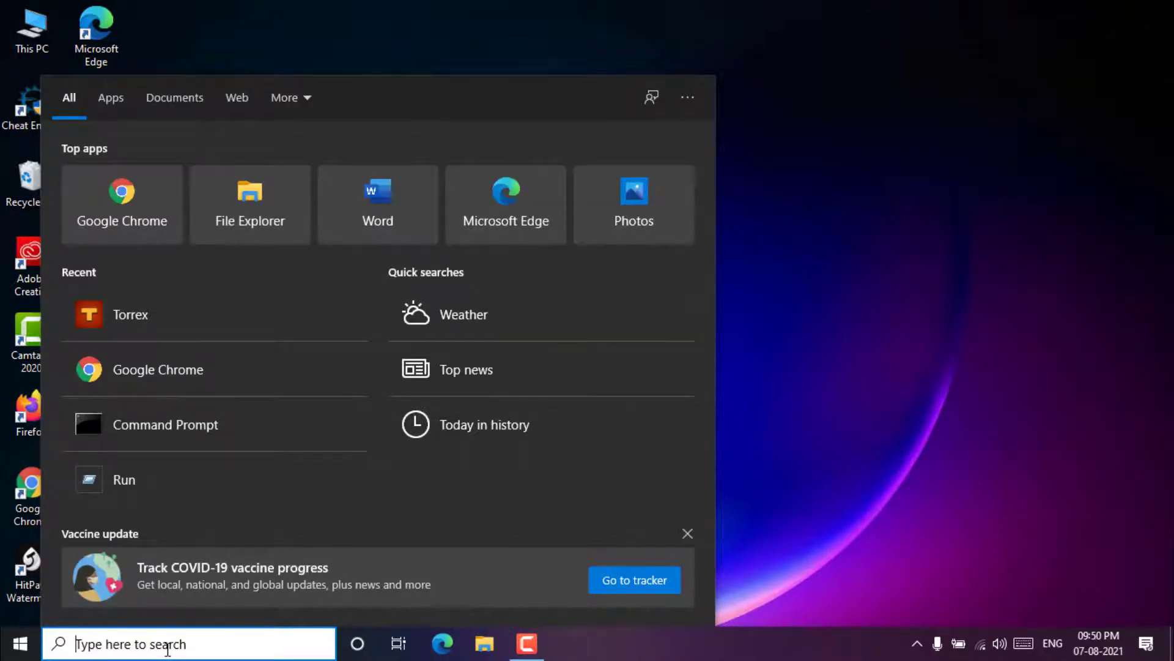
pyautogui.moveTo(120, 498)
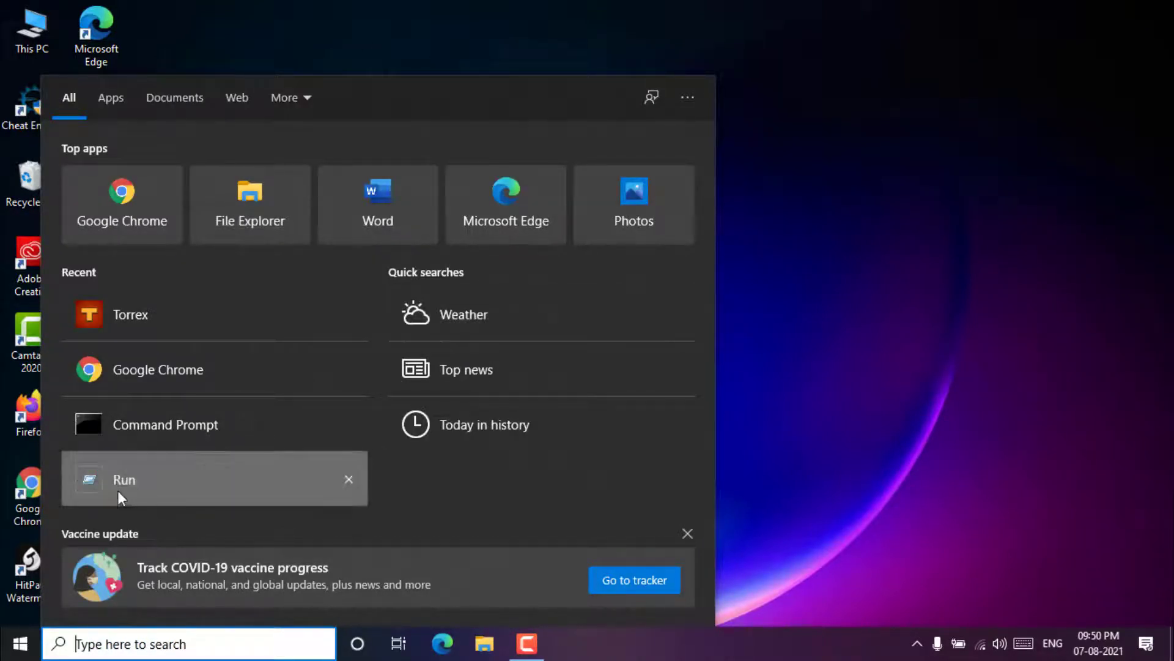
pyautogui.click(125, 480)
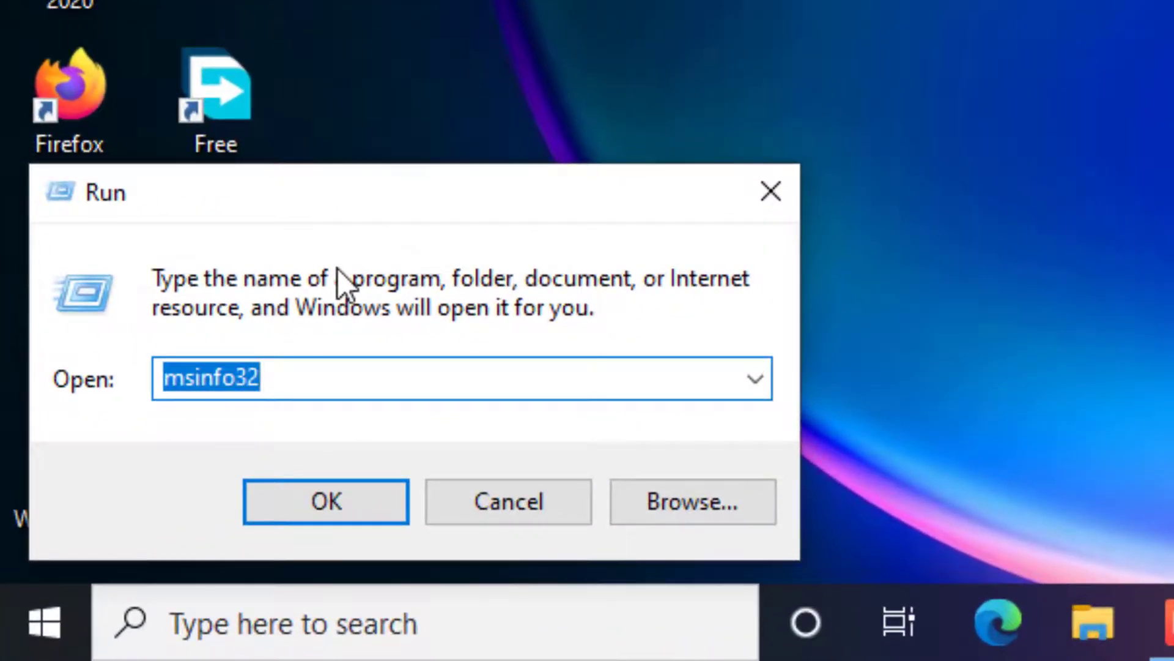
# Run dxdiag to launch the DirectX Diagnostic Tool.
pyautogui.write('dx')
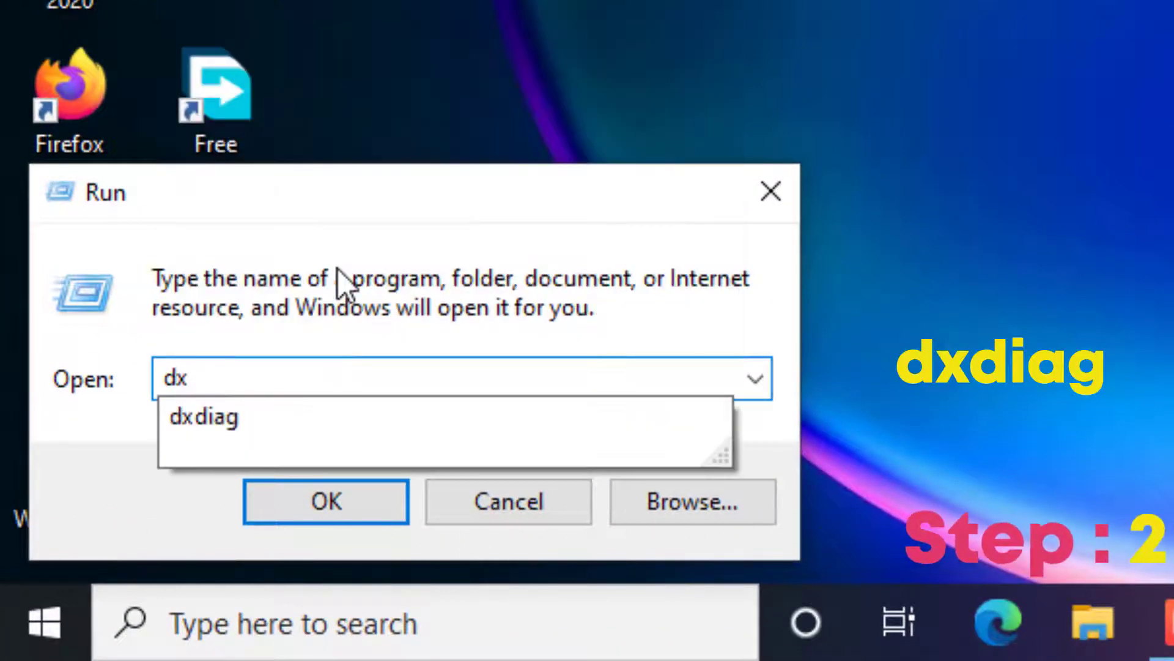
pyautogui.write('d')
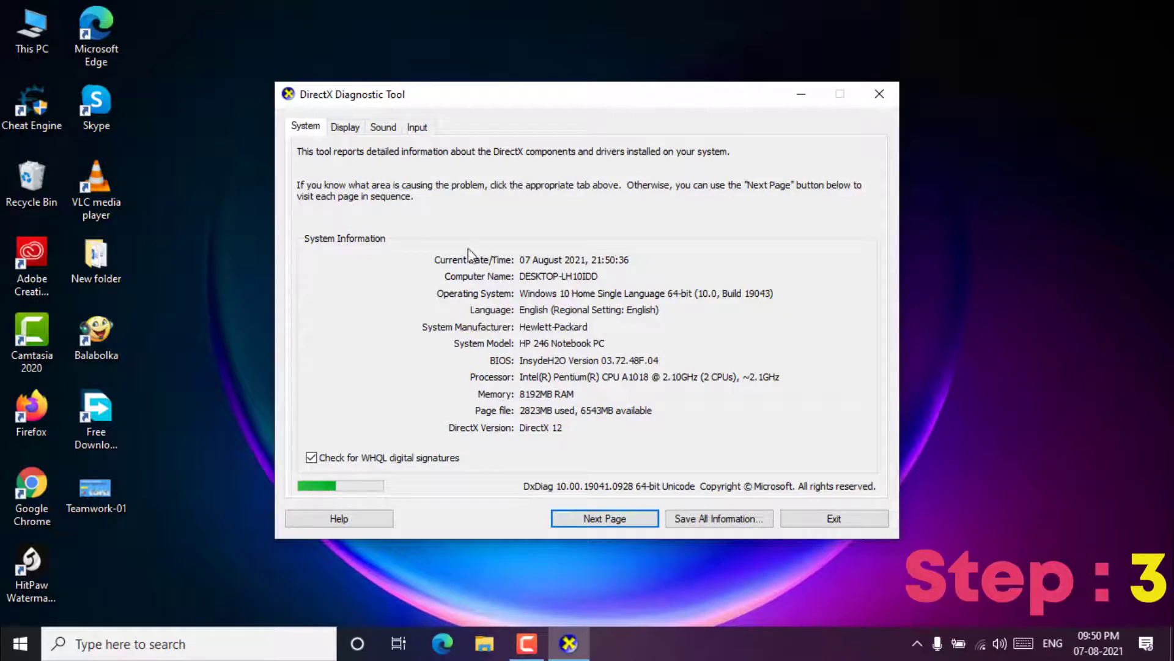
# Check the Display tab's Intel HD Graphics details, then close the DirectX Diagnostic Tool.
pyautogui.click(345, 126)
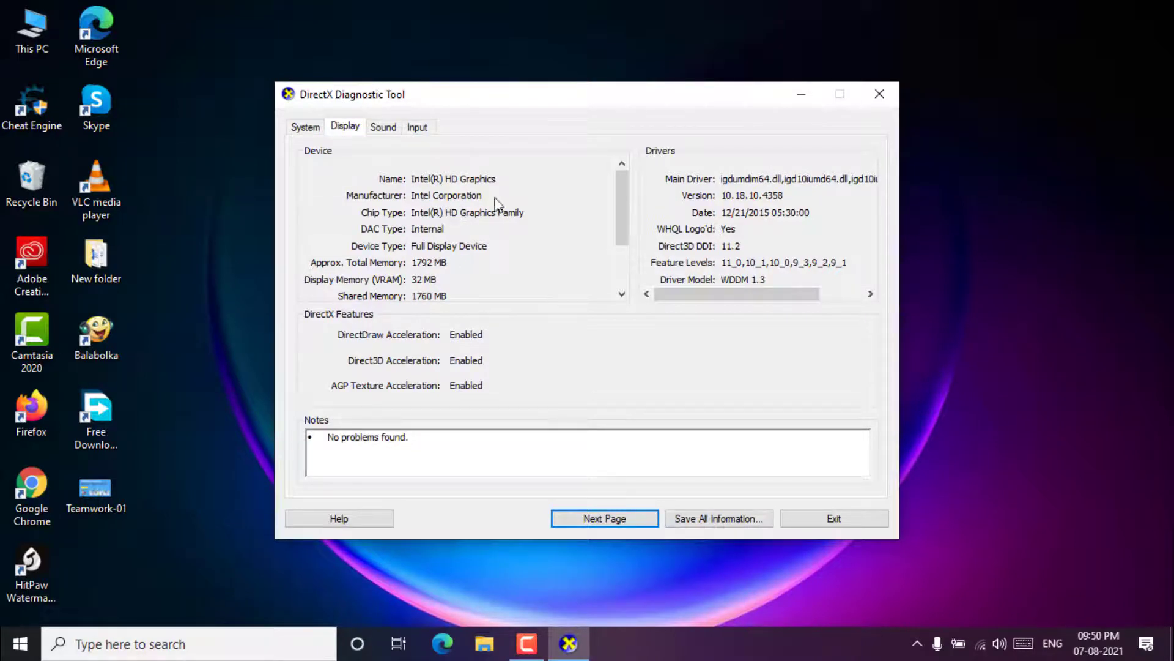
pyautogui.moveTo(433, 178)
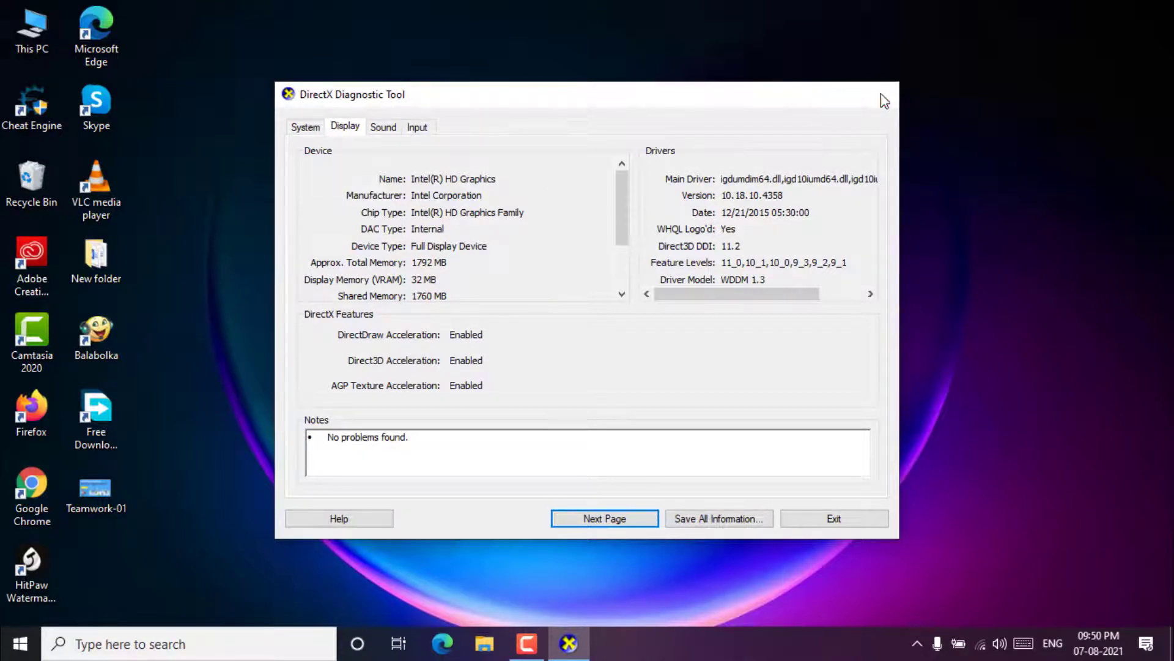
pyautogui.click(835, 518)
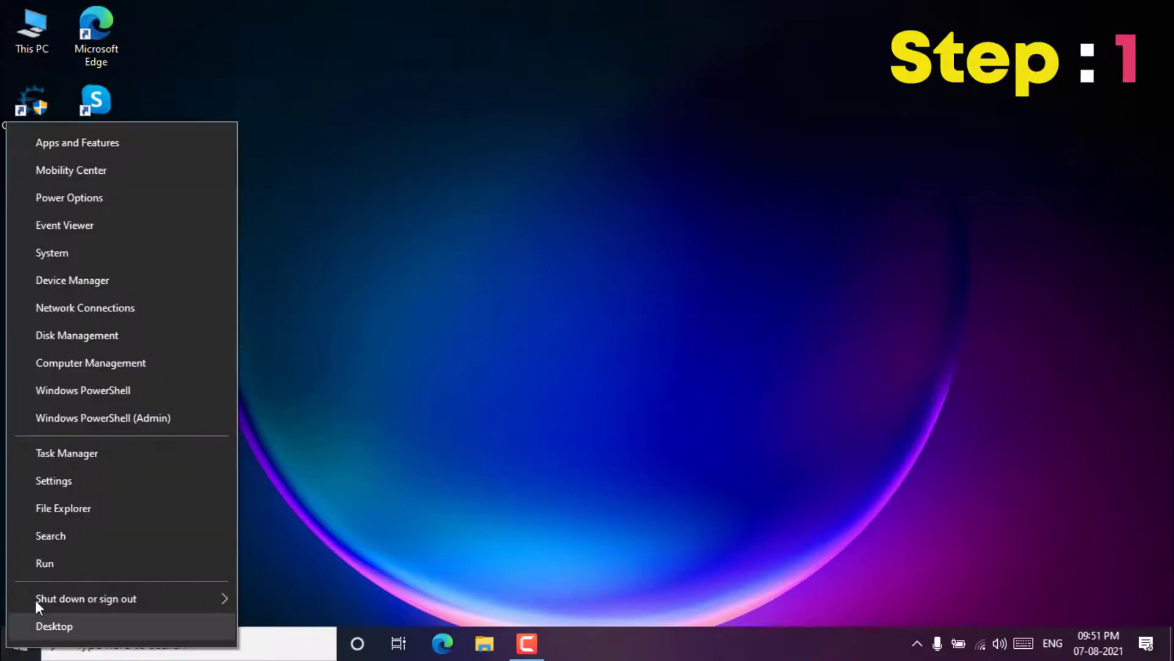
pyautogui.moveTo(100, 315)
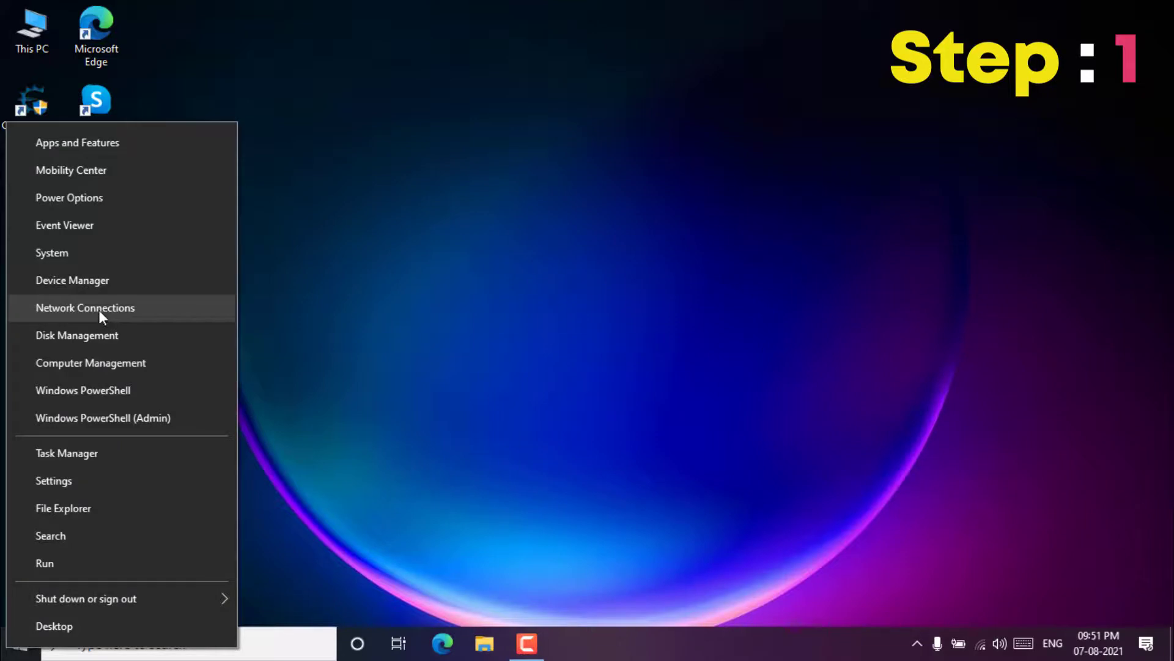
pyautogui.moveTo(96, 291)
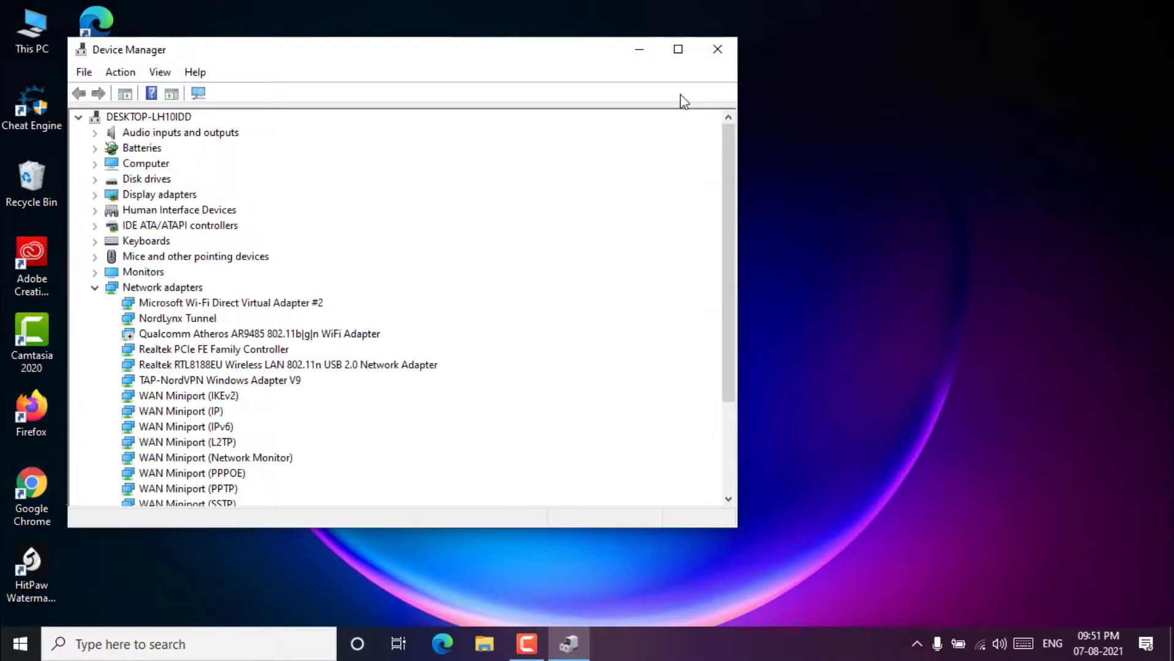
# Maximize Device Manager, expand Display adapters and open Intel(R) HD Graphics properties.
pyautogui.click(678, 49)
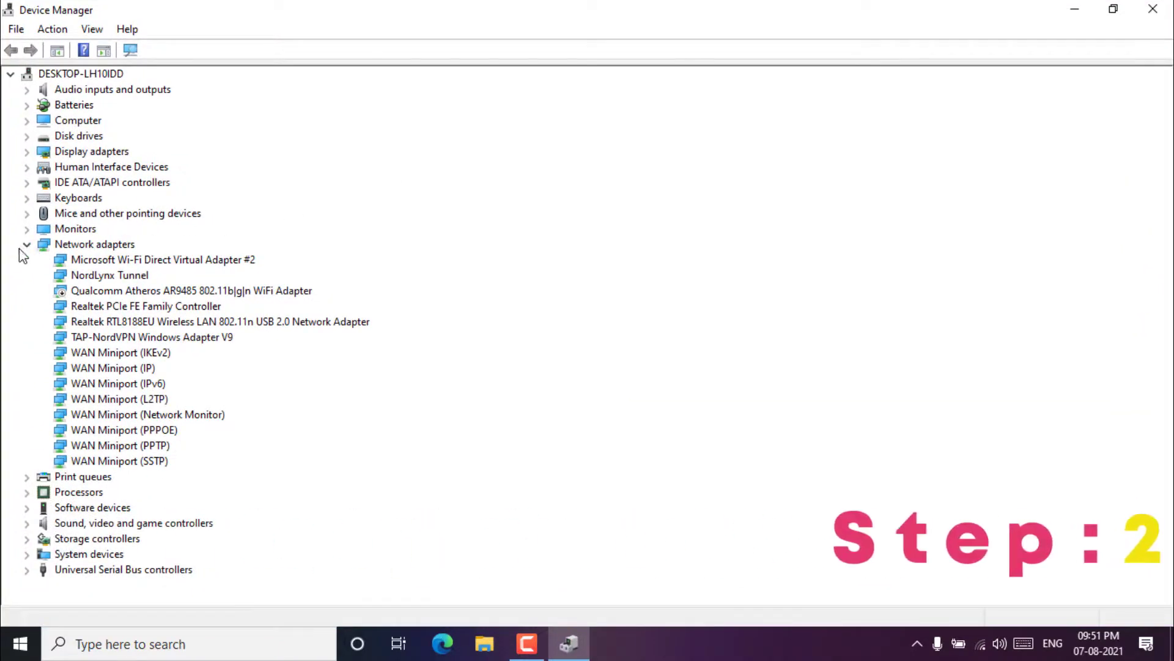
pyautogui.click(26, 244)
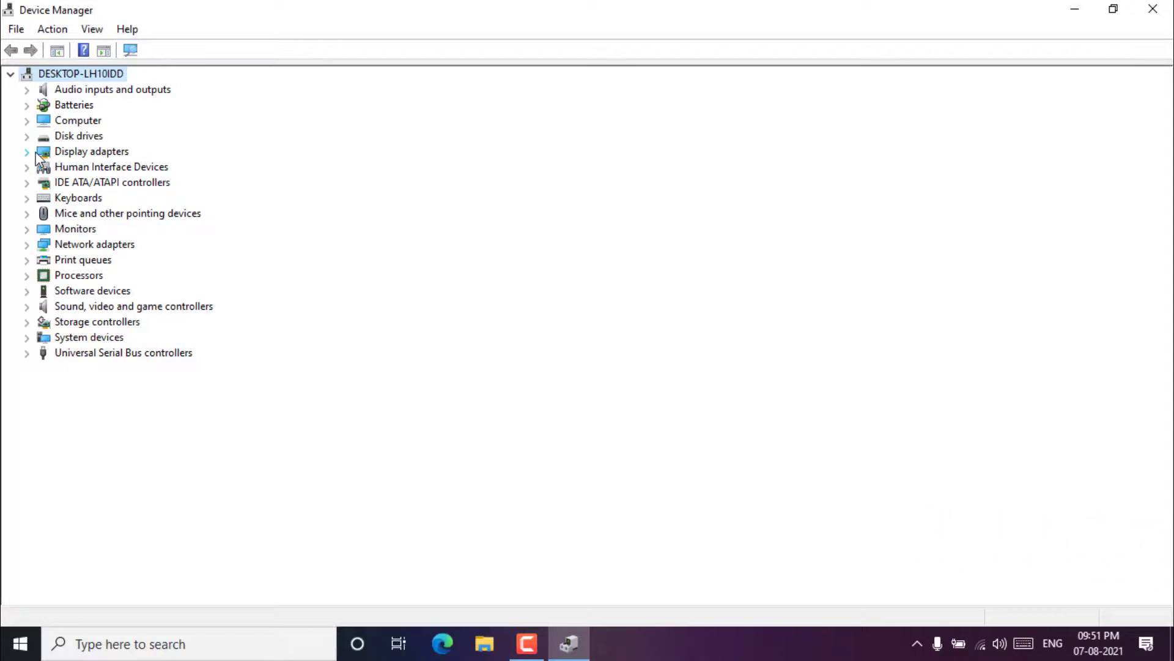
pyautogui.click(27, 152)
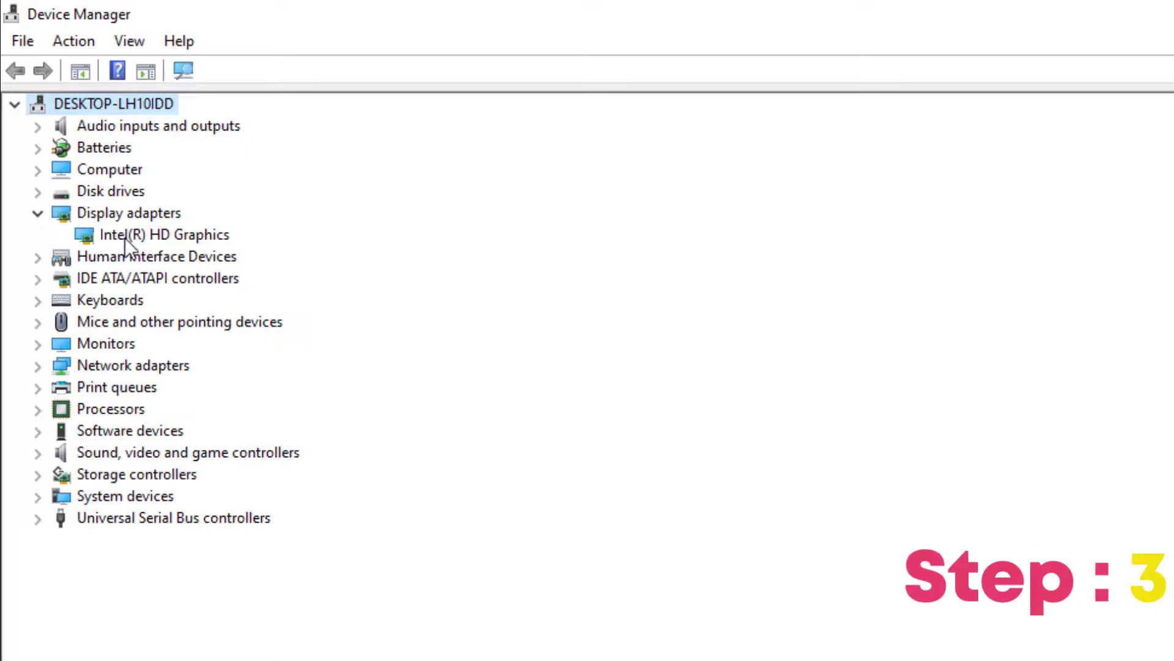
pyautogui.doubleClick(166, 234)
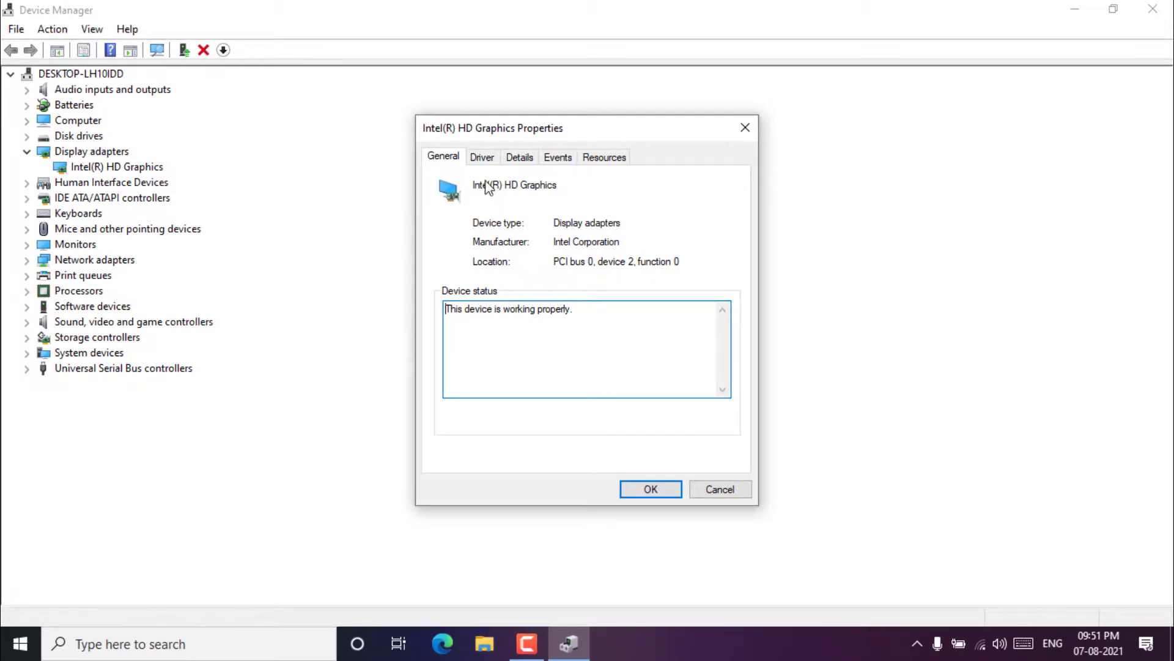
pyautogui.moveTo(597, 170)
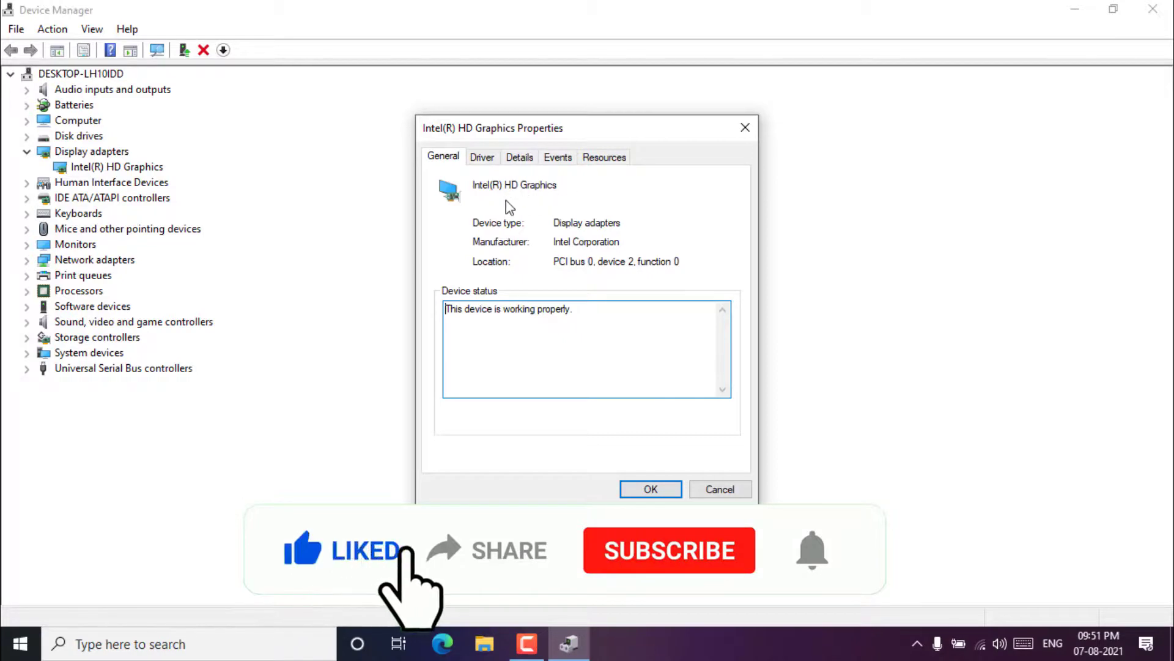
# Close the Intel HD Graphics properties with OK, then close Device Manager.
pyautogui.click(669, 551)
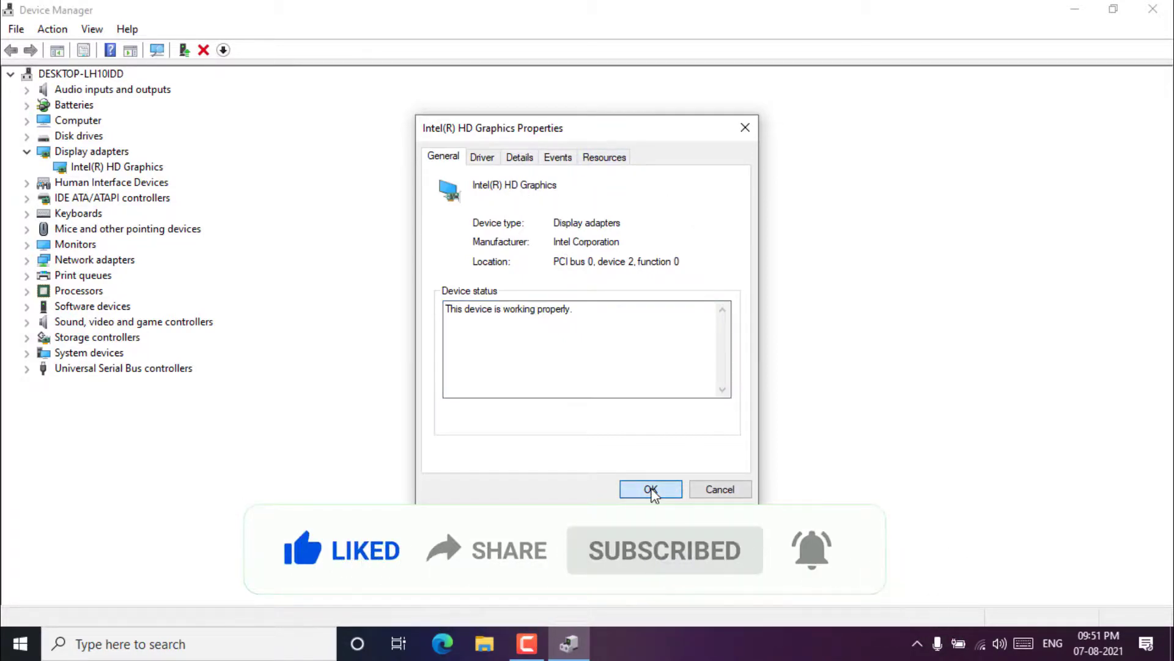
pyautogui.click(651, 489)
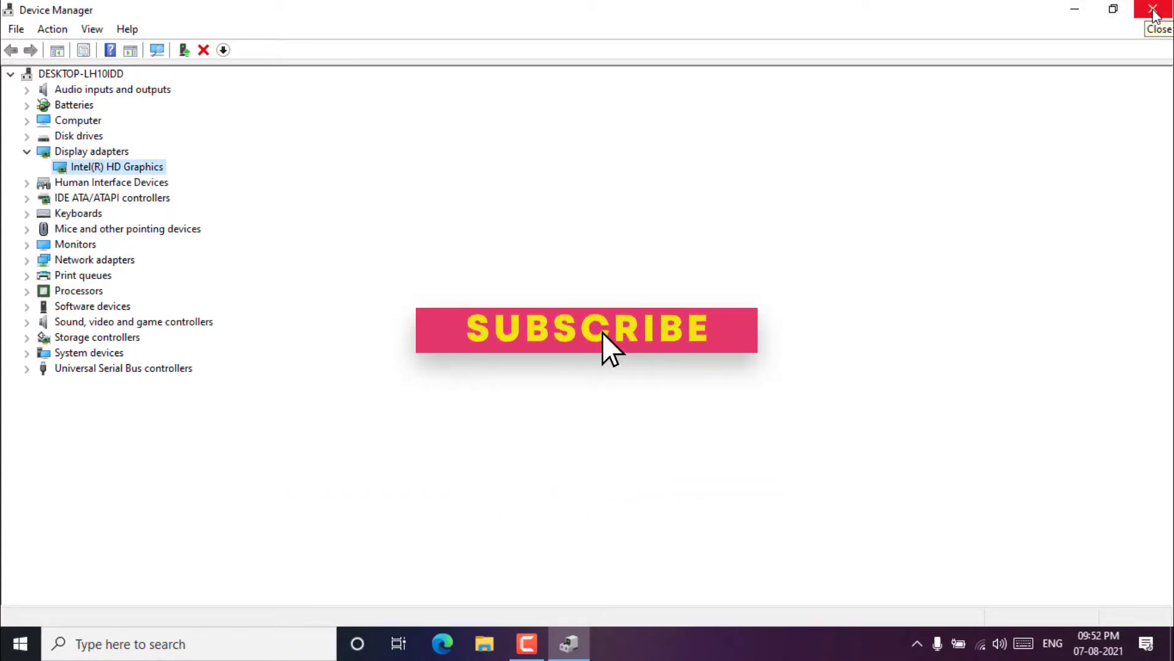
pyautogui.click(1153, 8)
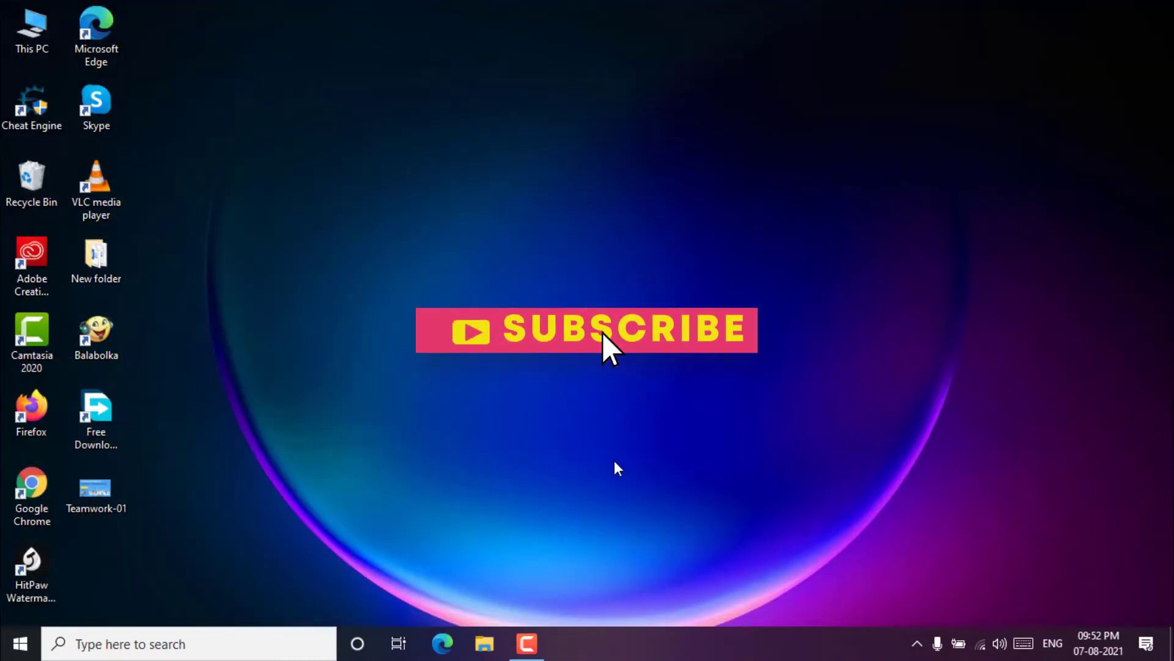